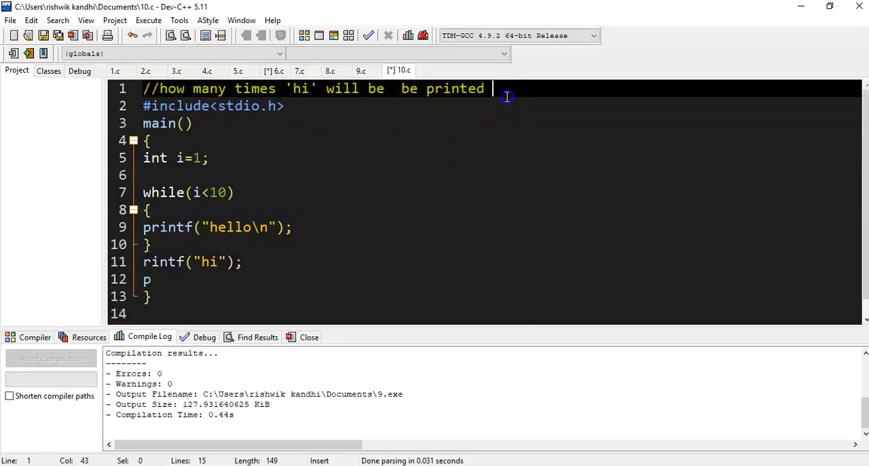
# - End the opening comment with ? and move to the misspelled rintf call on line 10
pyautogui.write('?')
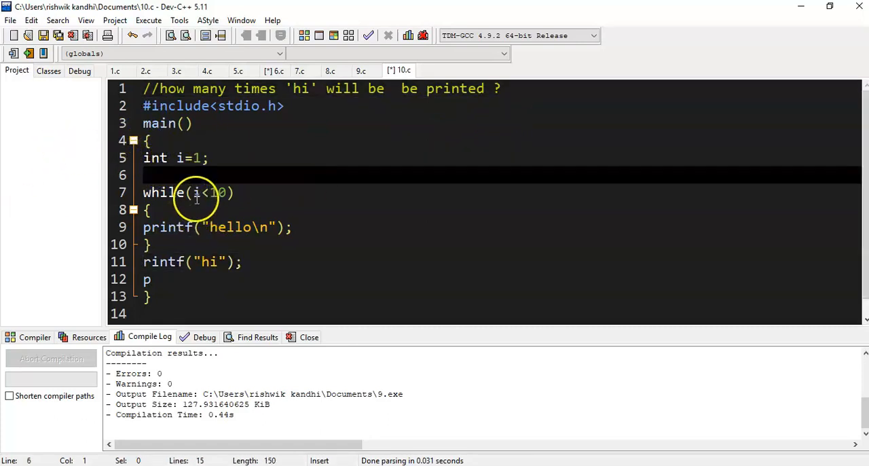
pyautogui.moveTo(193, 201)
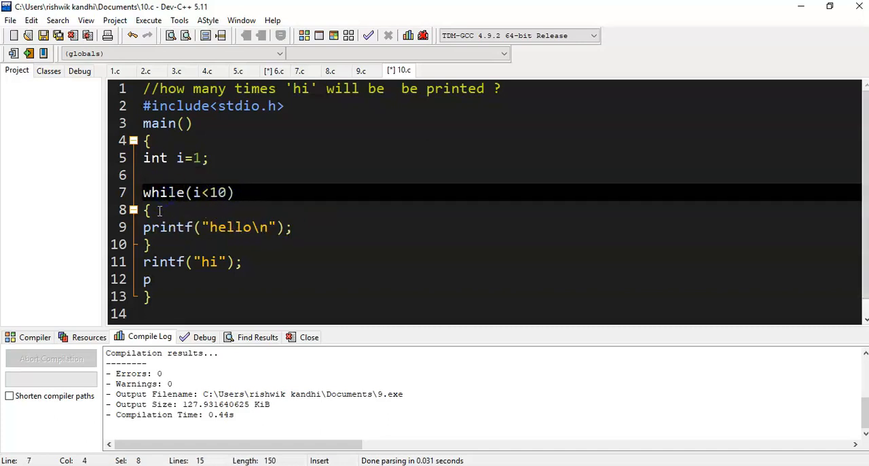
pyautogui.click(294, 227)
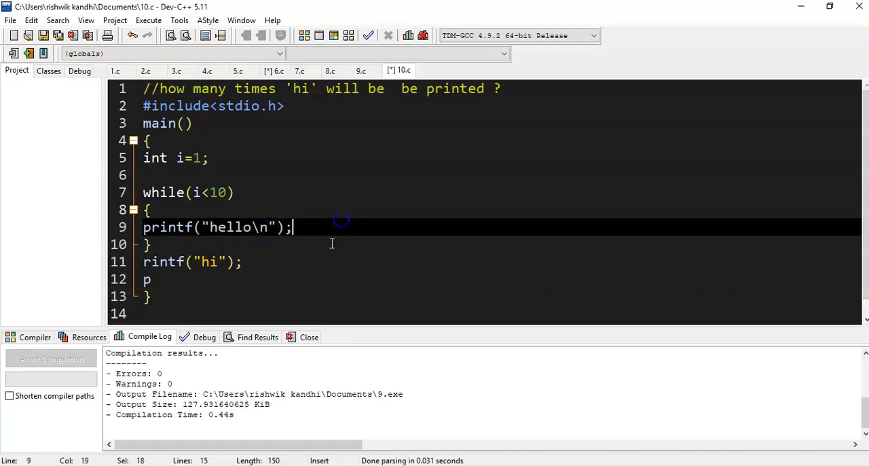
pyautogui.click(150, 280)
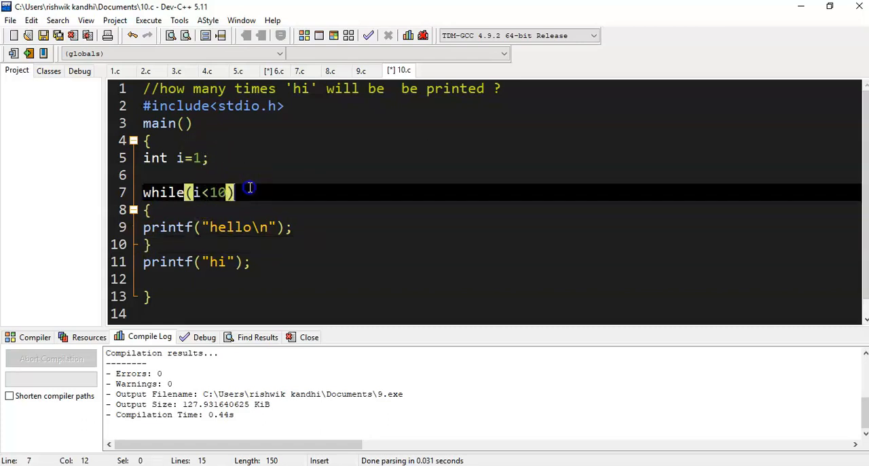
# - Add a //t comment after the while(i<10) condition and move to the printf("hi") line
pyautogui.write('//t')
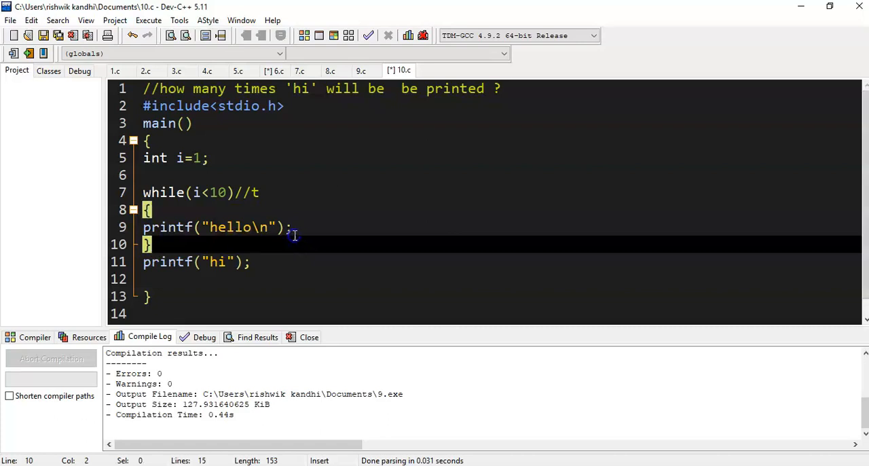
pyautogui.click(265, 227)
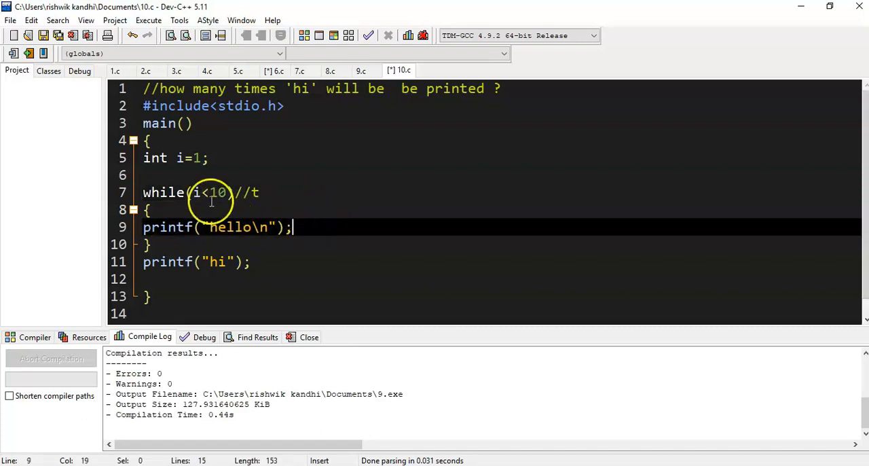
pyautogui.moveTo(198, 193)
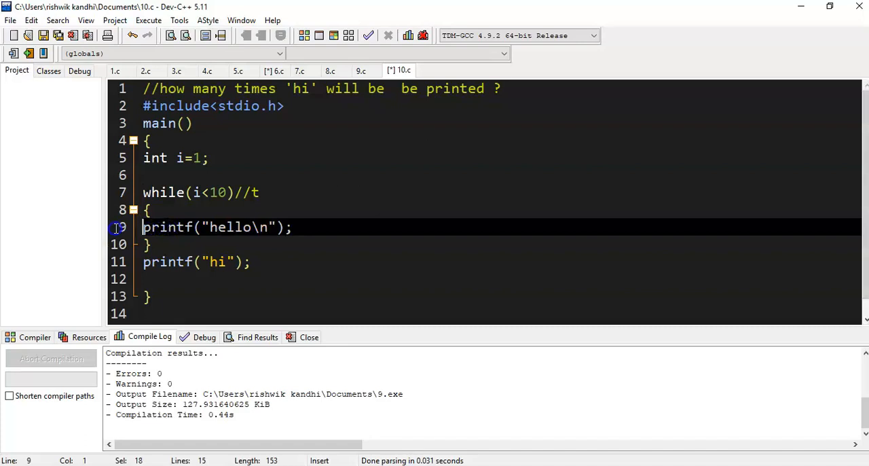
pyautogui.moveTo(375, 196)
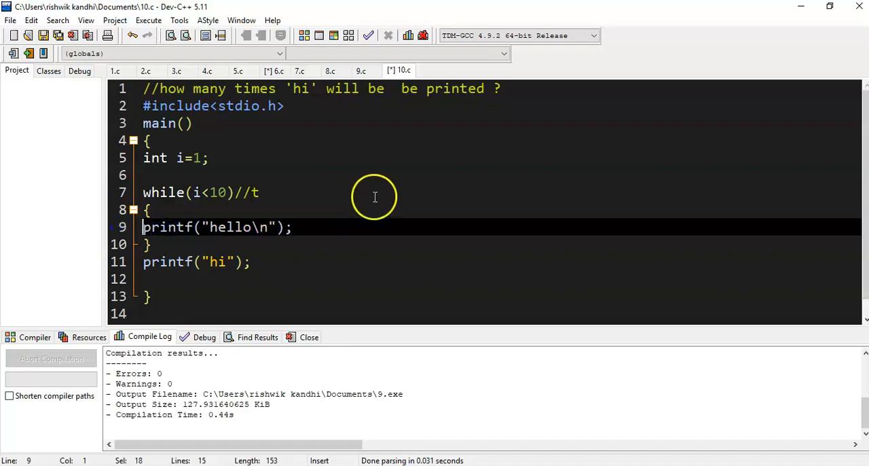
pyautogui.click(155, 227)
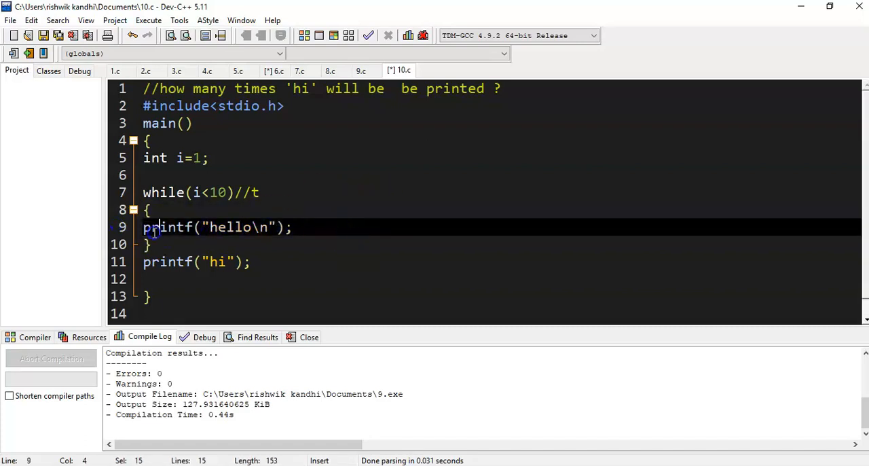
pyautogui.click(324, 279)
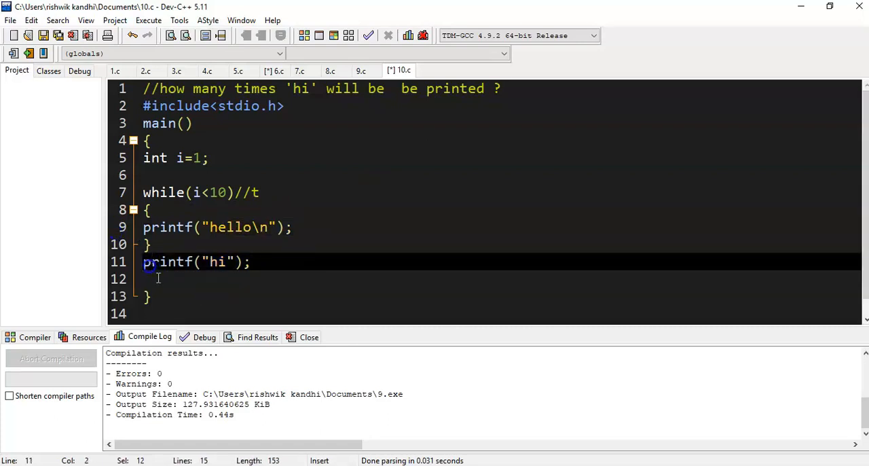
# - Append a //0 comment to the printf("hi"); statement on line 11
pyautogui.write('//')
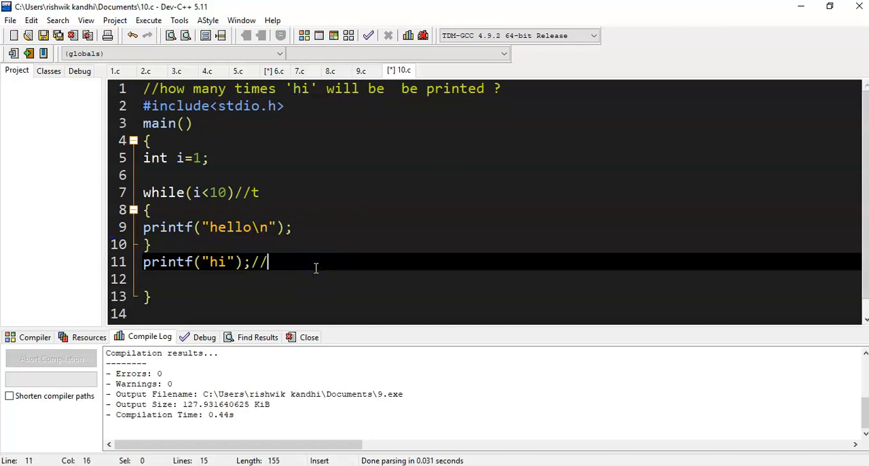
pyautogui.write('0')
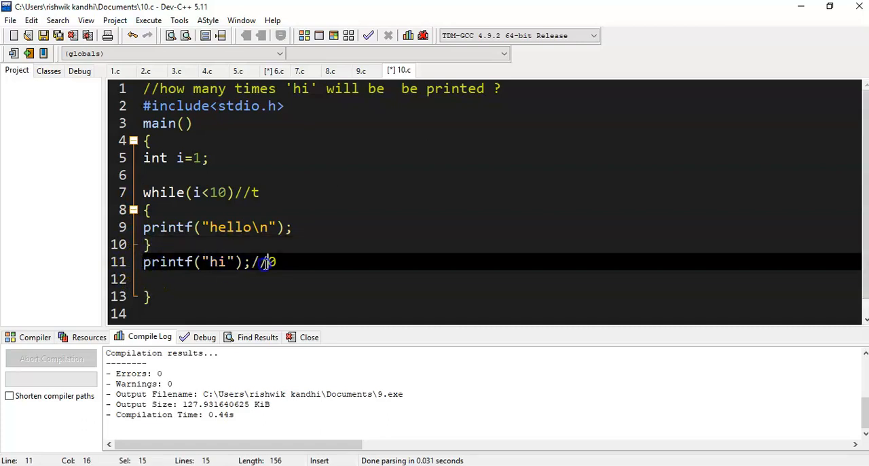
pyautogui.write('0')
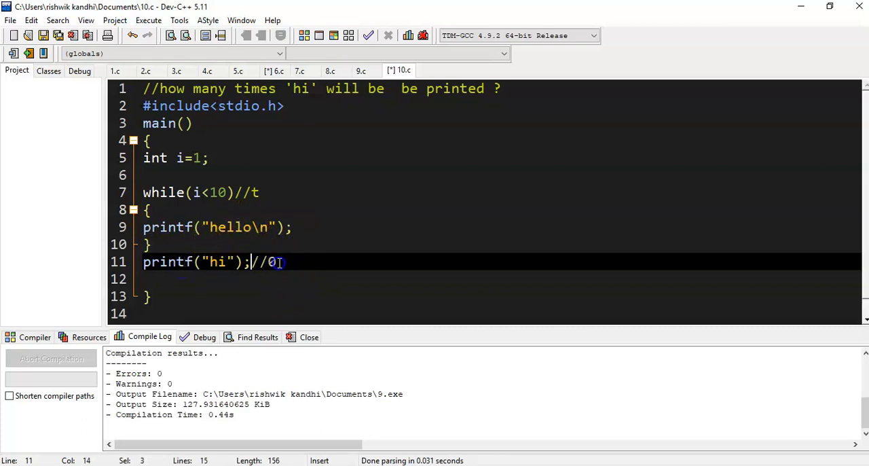
pyautogui.click(285, 227)
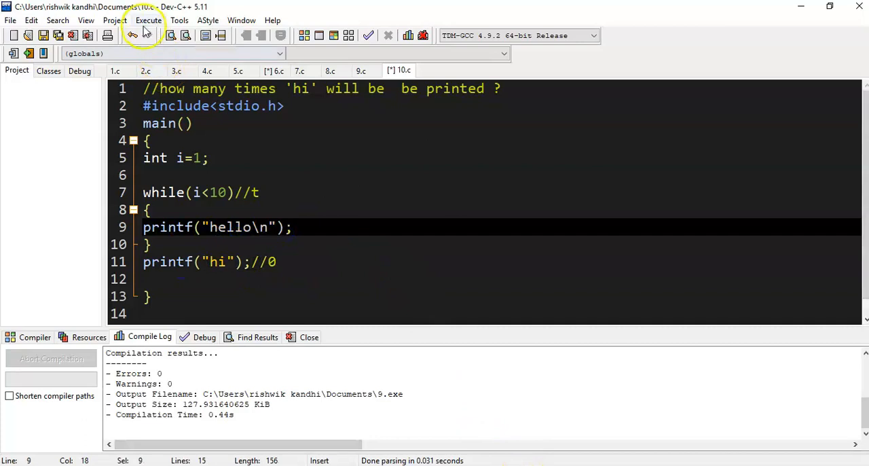
# - Compile and run 10.c, see hello printed endlessly, then close the console
pyautogui.click(148, 19)
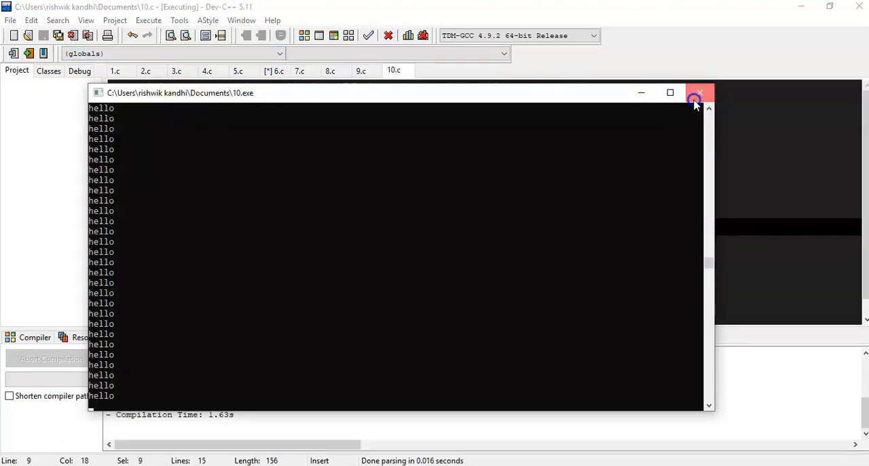
pyautogui.click(695, 93)
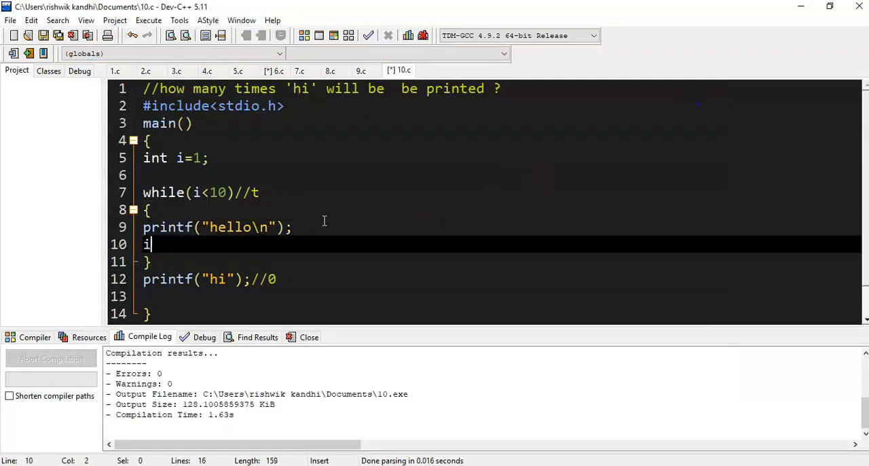
# - Complete i++; in the loop, rerun to print hello lines then hi, and close the console
pyautogui.write('++;')
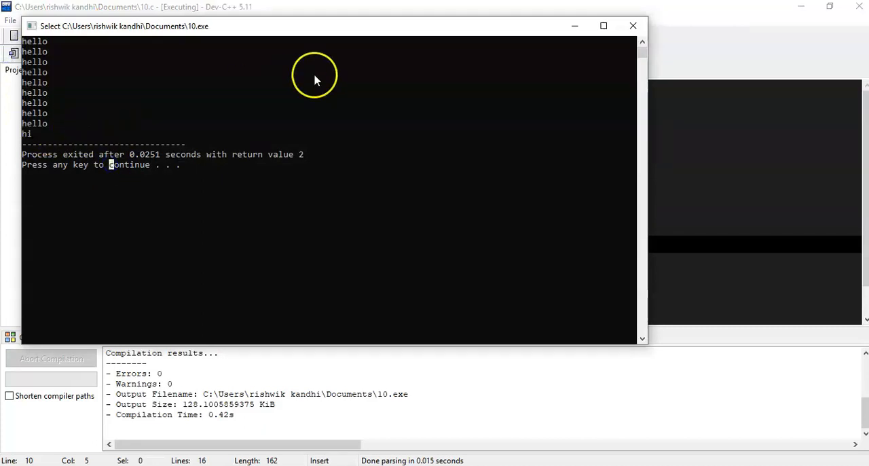
pyautogui.click(633, 26)
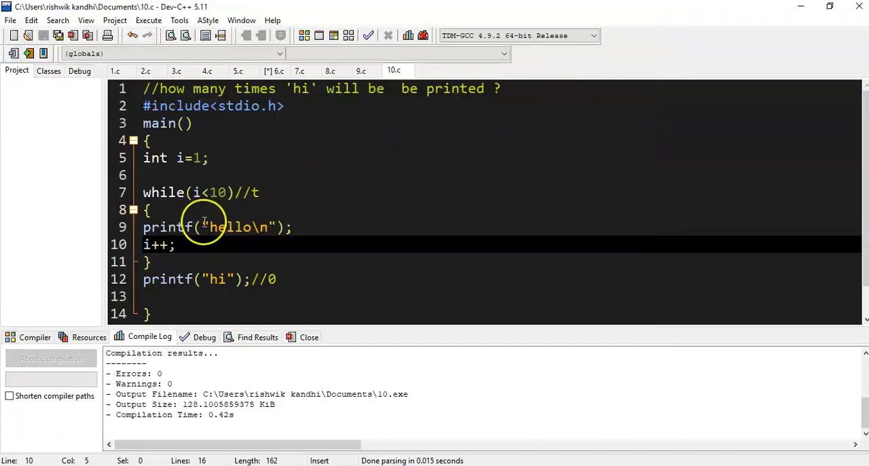